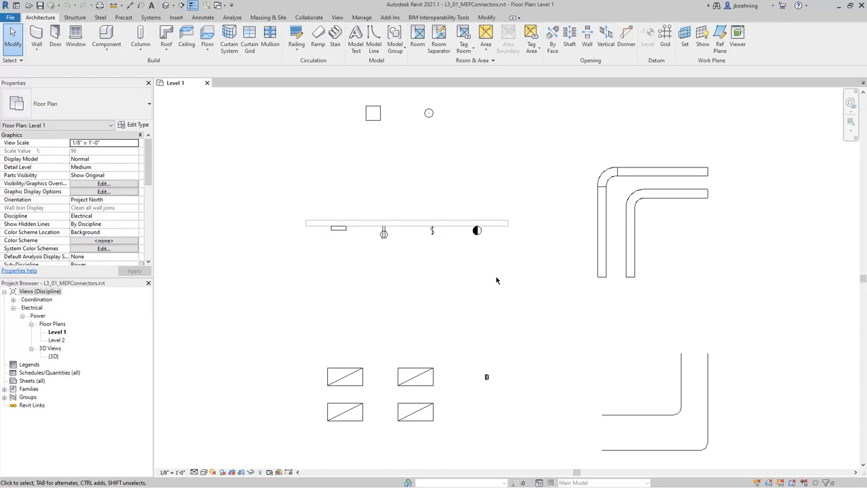
# Inspect the electrical equipment box and street light, then select the wall duplex receptacle (180 VA, 120 V).
pyautogui.click(373, 114)
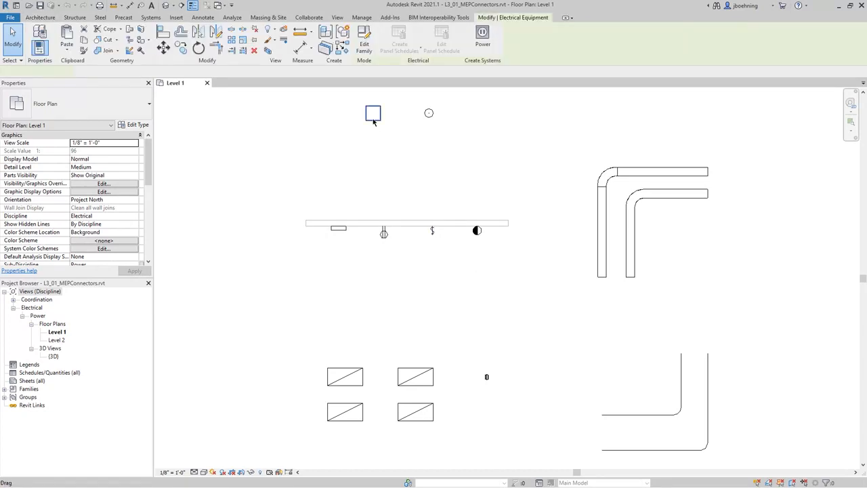
pyautogui.click(428, 113)
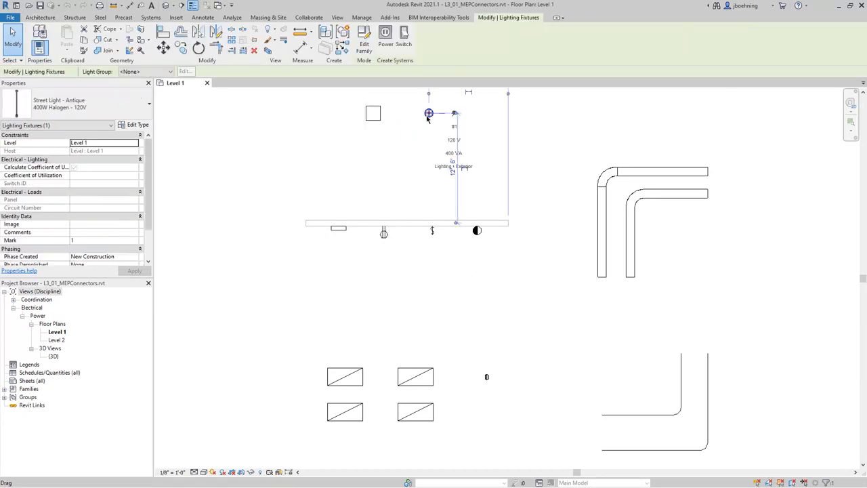
pyautogui.click(339, 227)
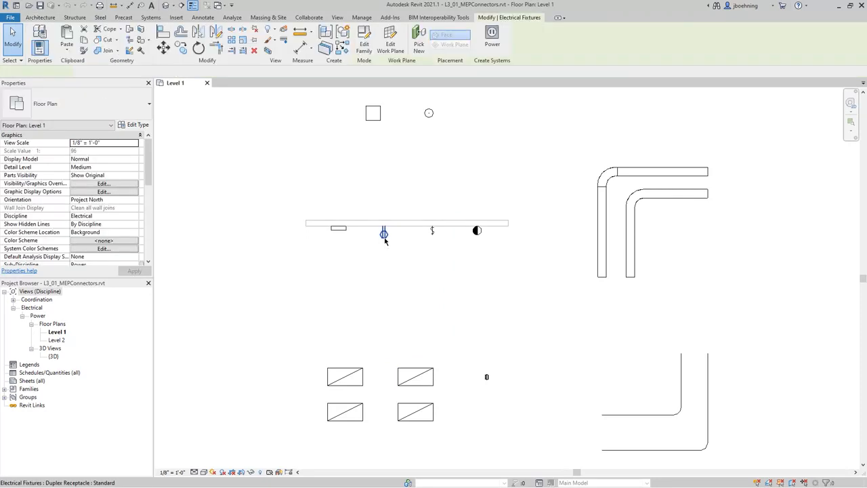
pyautogui.click(384, 234)
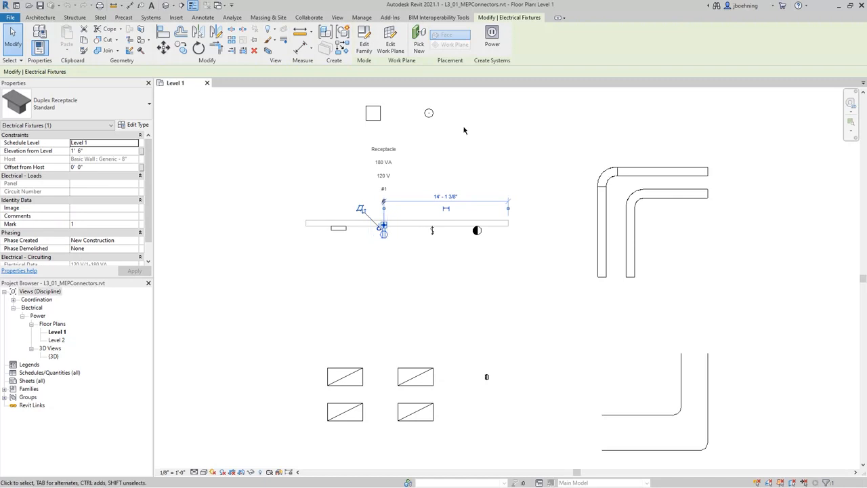
pyautogui.moveTo(493, 35)
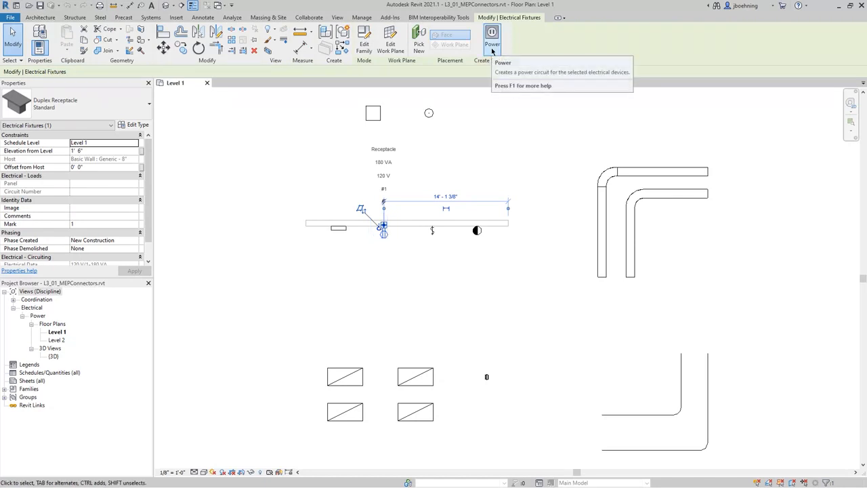
pyautogui.moveTo(483, 138)
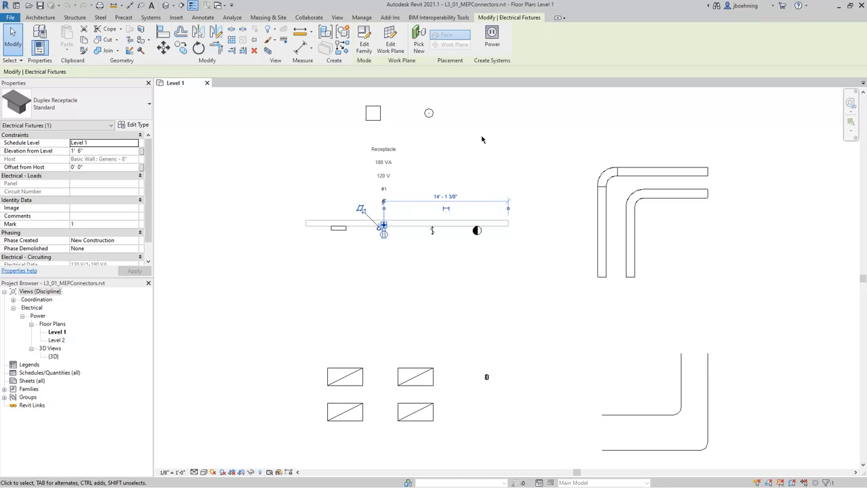
pyautogui.moveTo(365, 39)
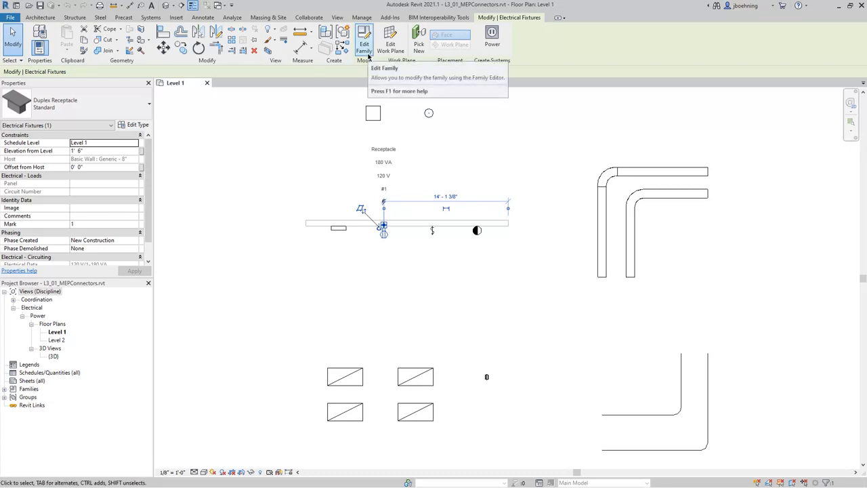
# Edit the Duplex Receptacle family, landing in its 3D view with the existing connector.
pyautogui.click(368, 38)
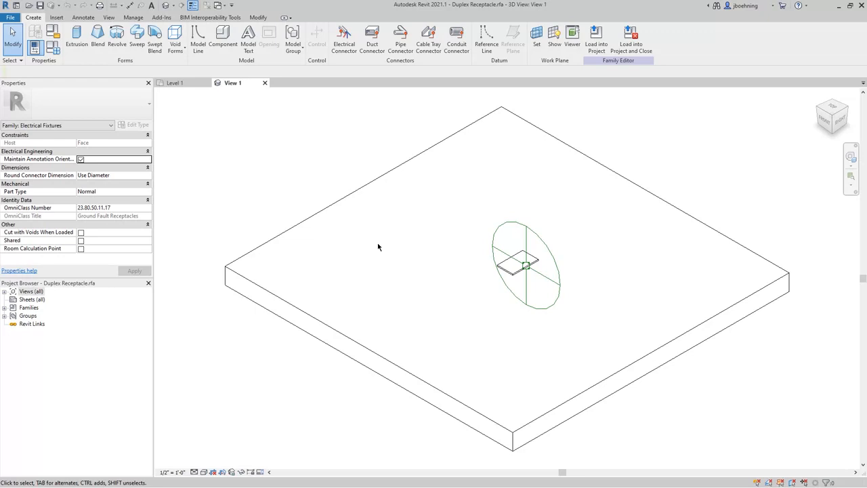
pyautogui.moveTo(381, 235)
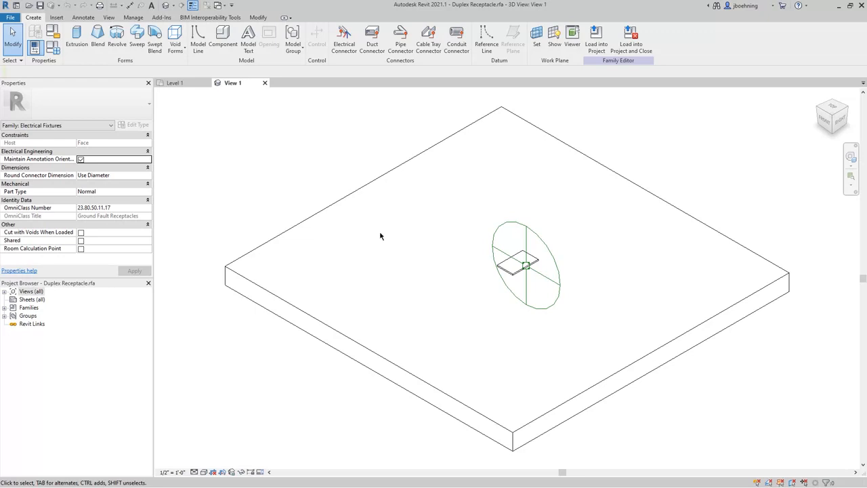
pyautogui.moveTo(396, 128)
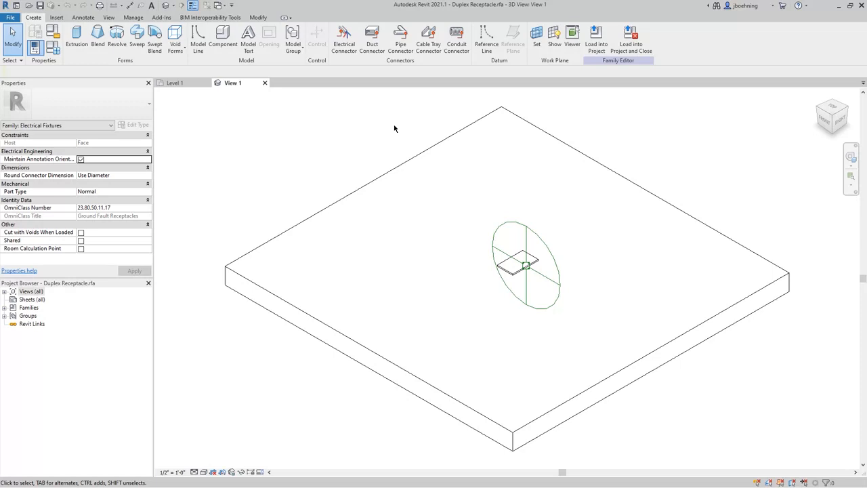
pyautogui.click(344, 39)
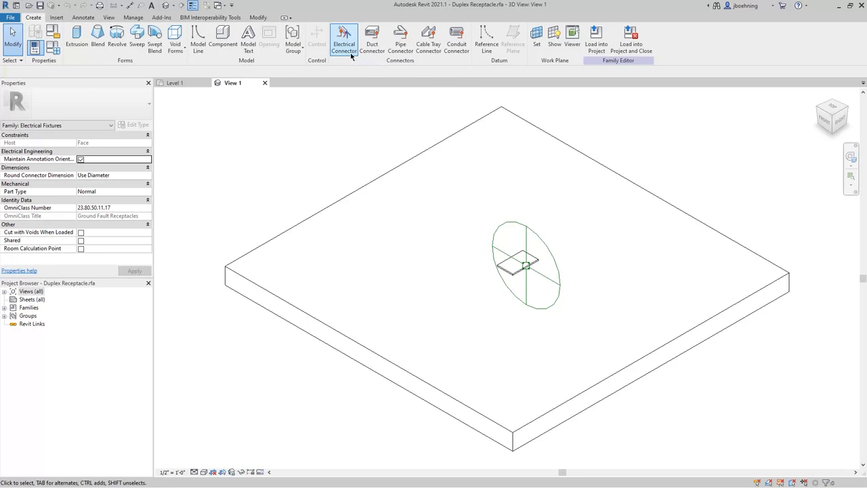
# Start a new Electrical Connector and compare Place on Face versus Place on Work Plane.
pyautogui.click(344, 35)
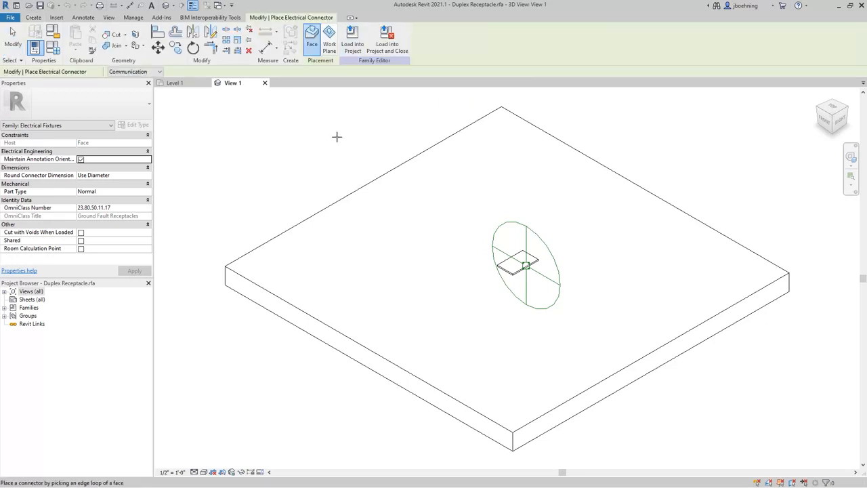
pyautogui.moveTo(311, 38)
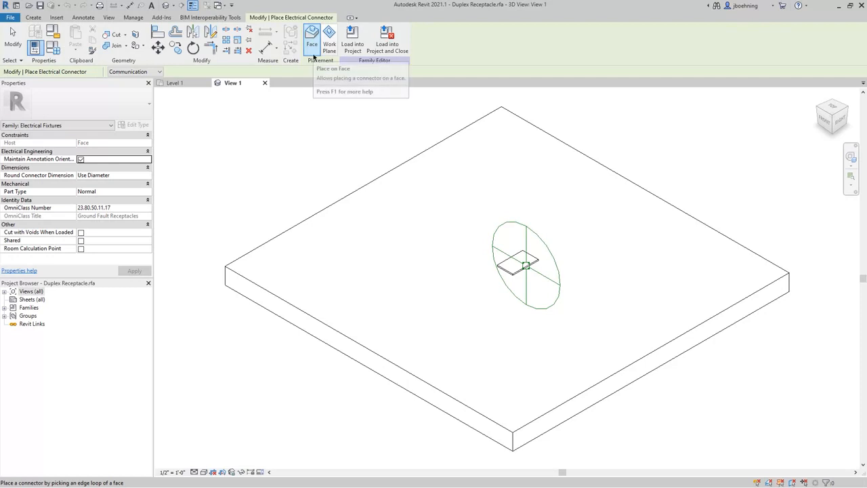
pyautogui.moveTo(331, 38)
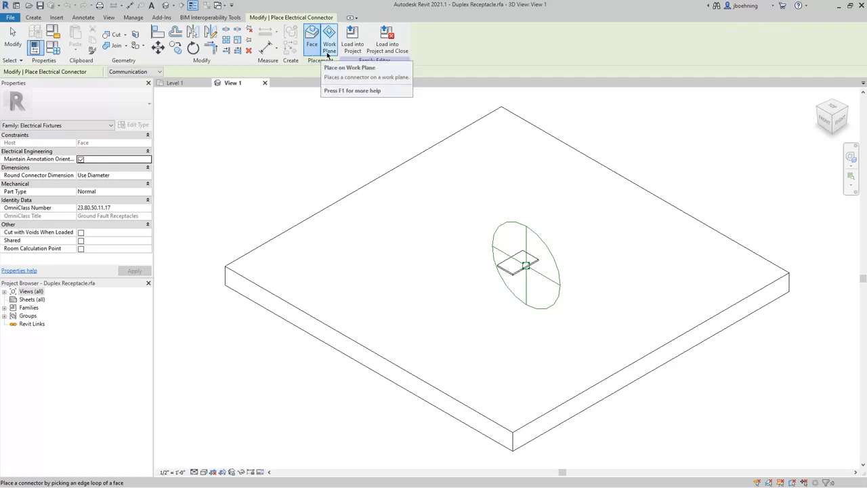
pyautogui.moveTo(330, 42)
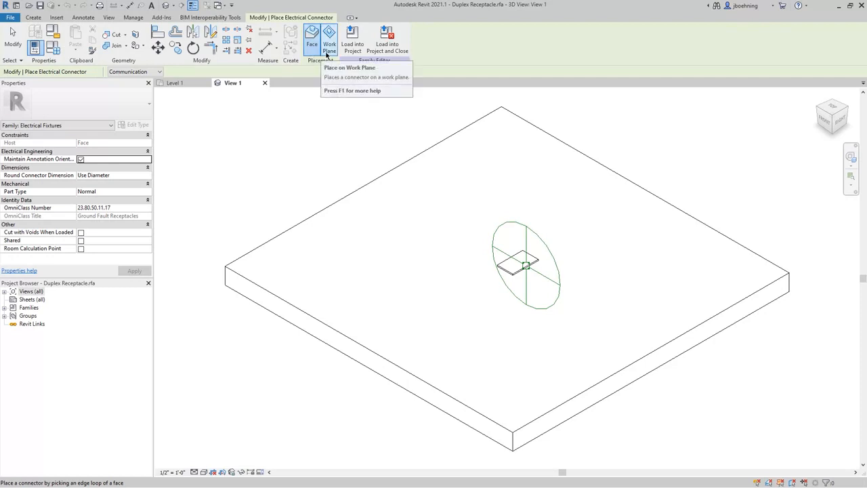
pyautogui.moveTo(311, 40)
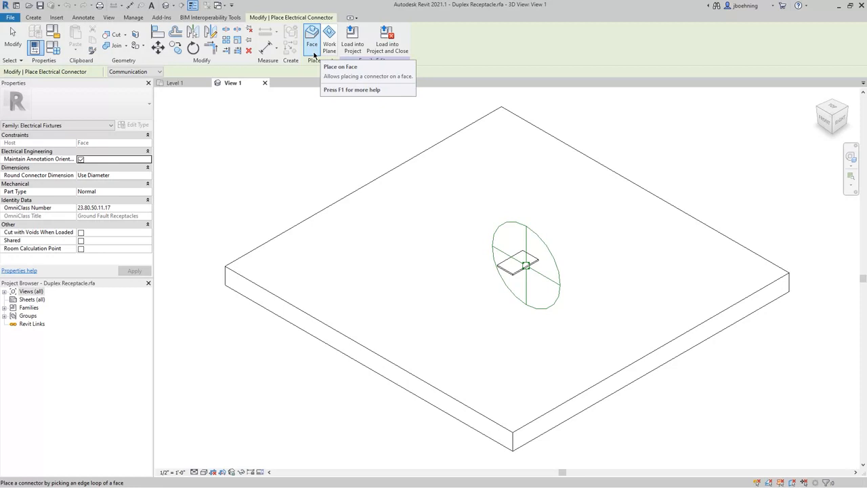
pyautogui.moveTo(328, 35)
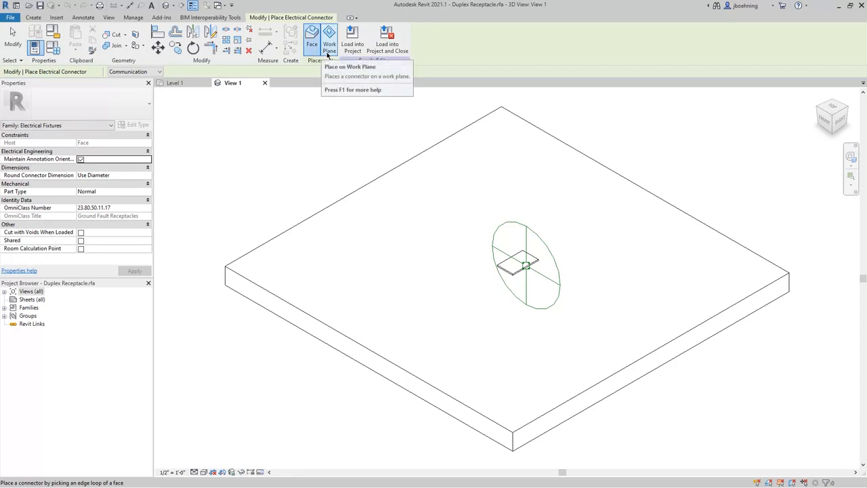
pyautogui.moveTo(318, 91)
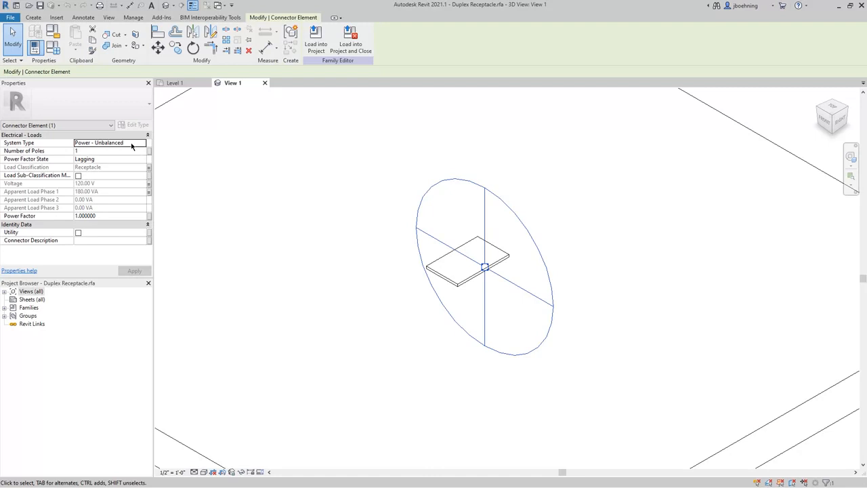
# Browse the connector's System Type options, keeping Power - Unbalanced at 120 V, 180 VA.
pyautogui.click(108, 143)
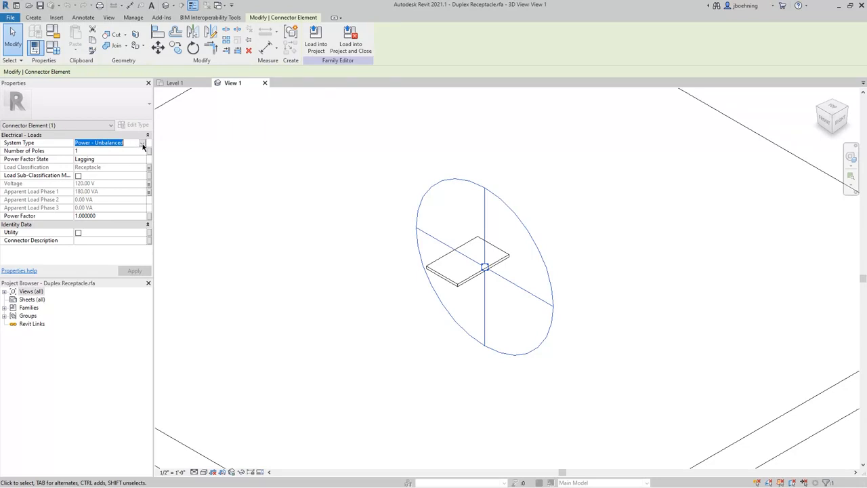
pyautogui.click(142, 142)
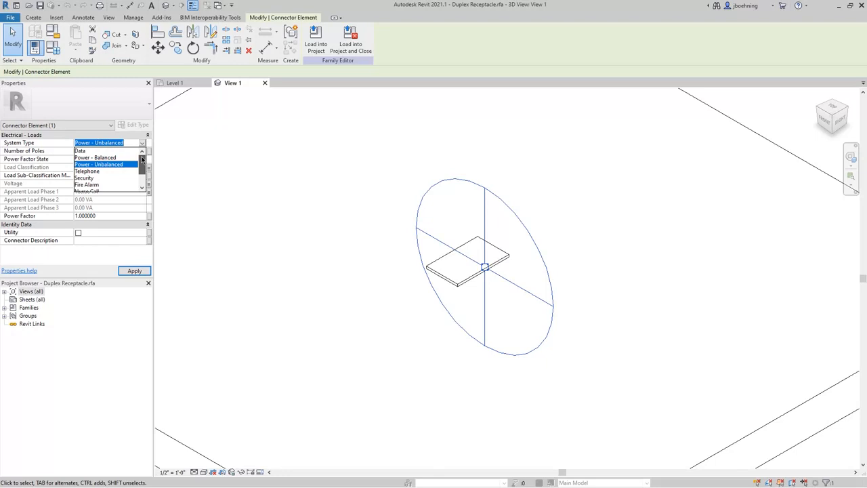
pyautogui.scroll(-3)
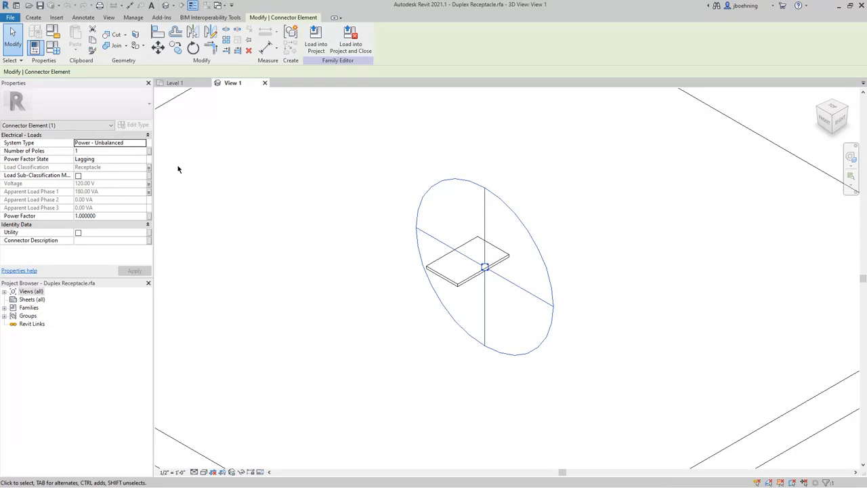
pyautogui.click(108, 150)
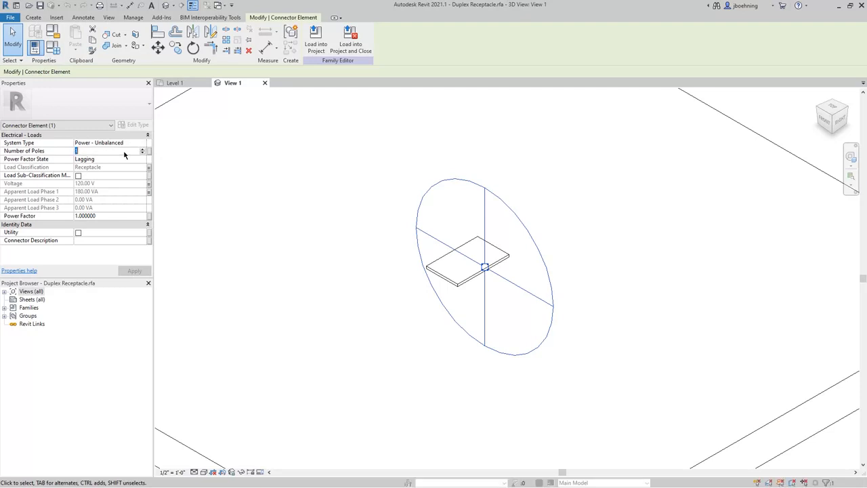
pyautogui.moveTo(122, 162)
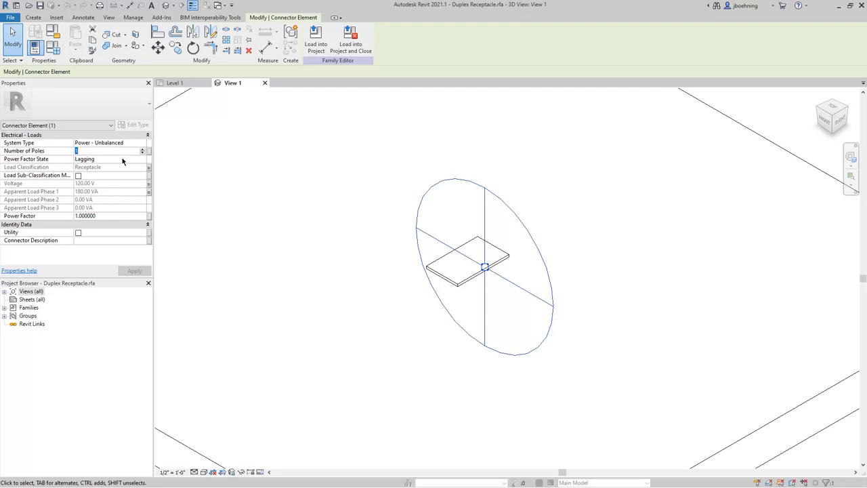
pyautogui.click(108, 158)
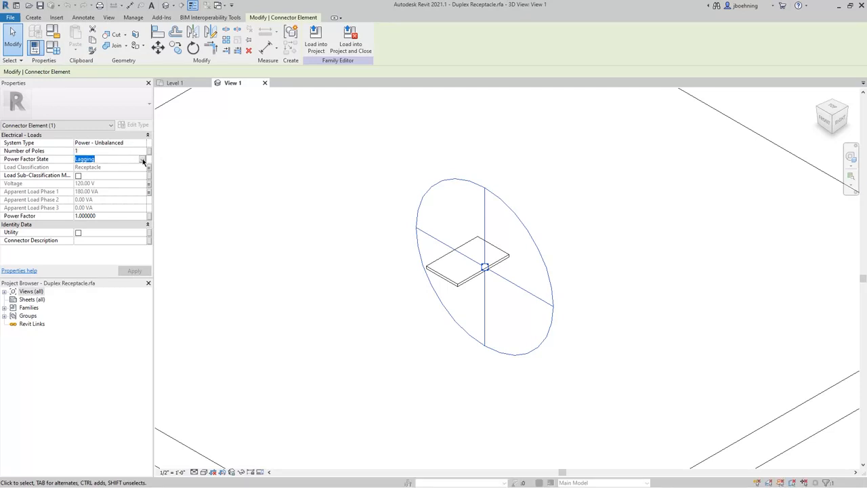
pyautogui.click(142, 159)
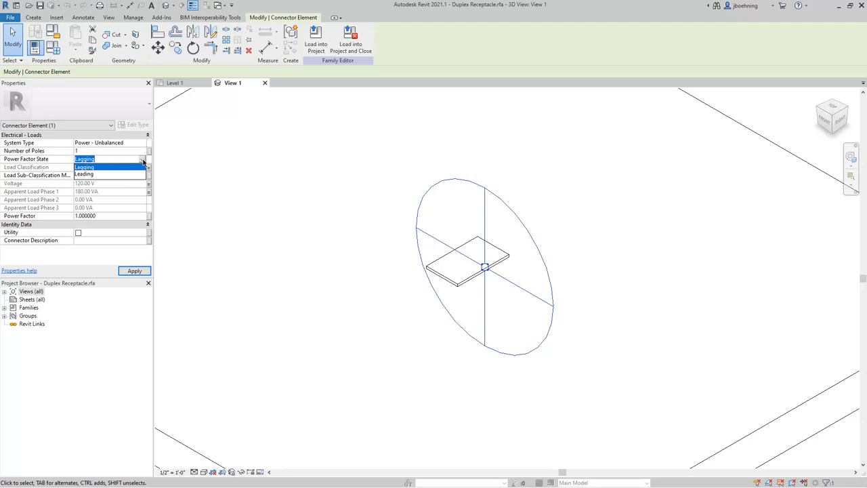
pyautogui.click(94, 167)
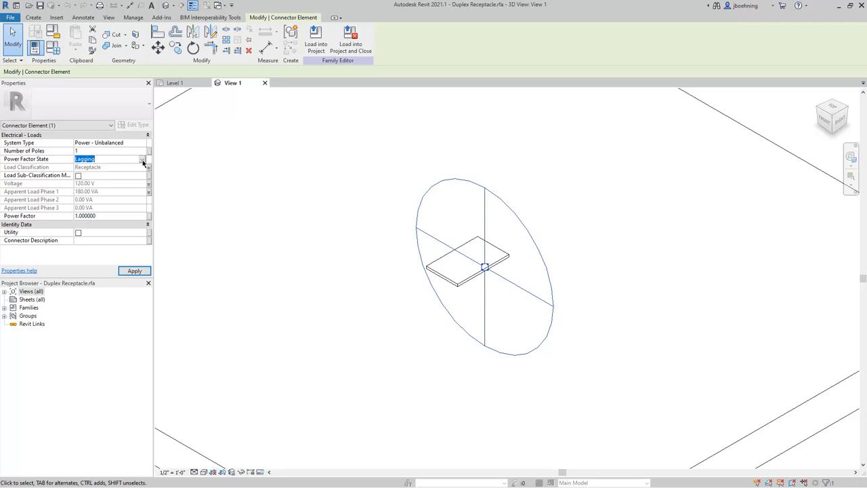
pyautogui.moveTo(132, 168)
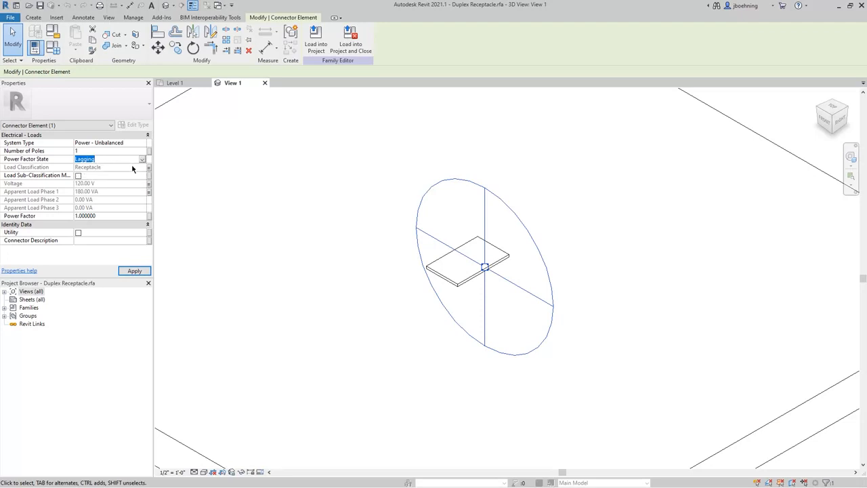
pyautogui.moveTo(130, 171)
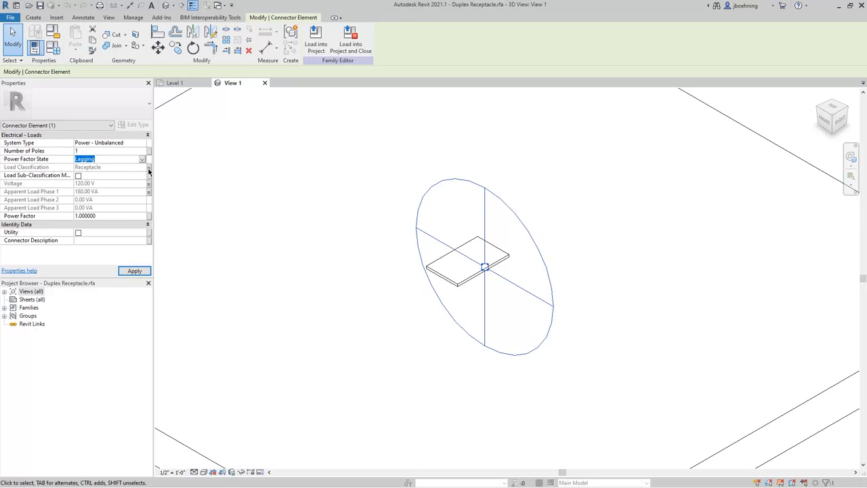
pyautogui.moveTo(112, 171)
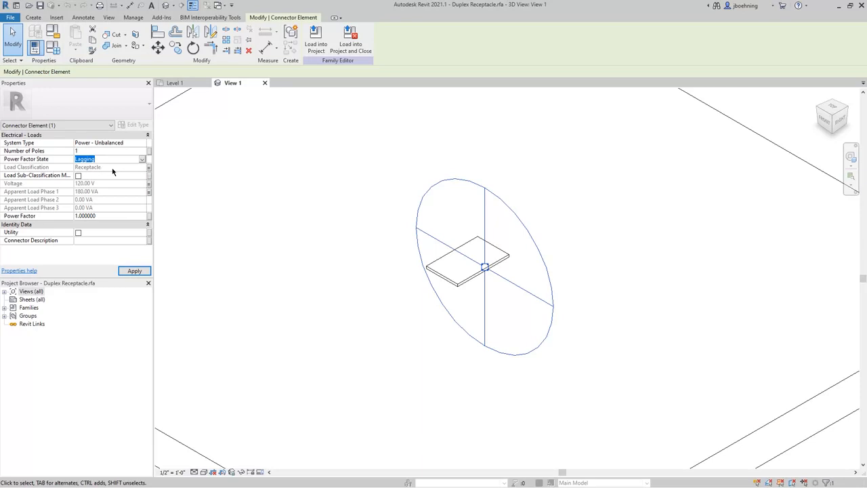
pyautogui.moveTo(149, 168)
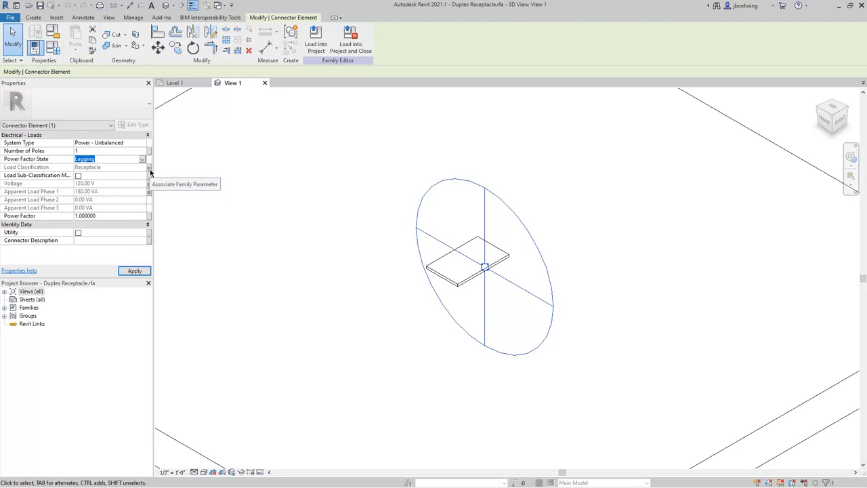
# Associate the connector's Load Classification and Voltage with the matching family parameters (Switch Voltage).
pyautogui.click(149, 168)
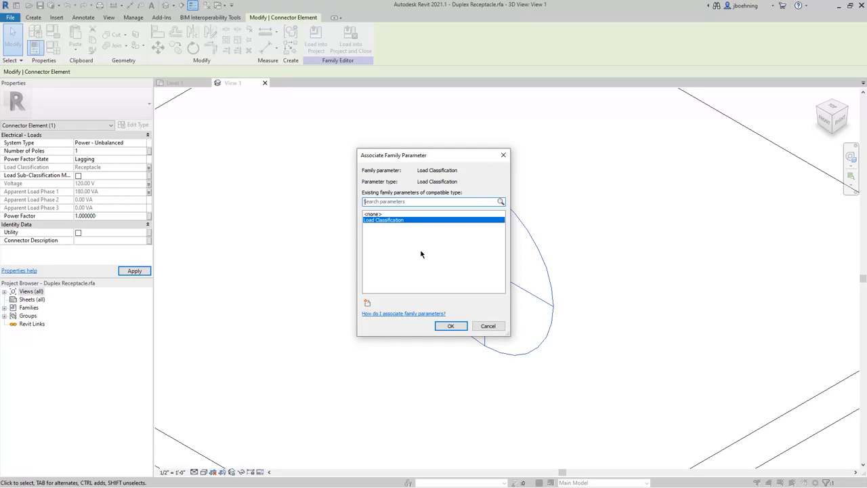
pyautogui.click(452, 325)
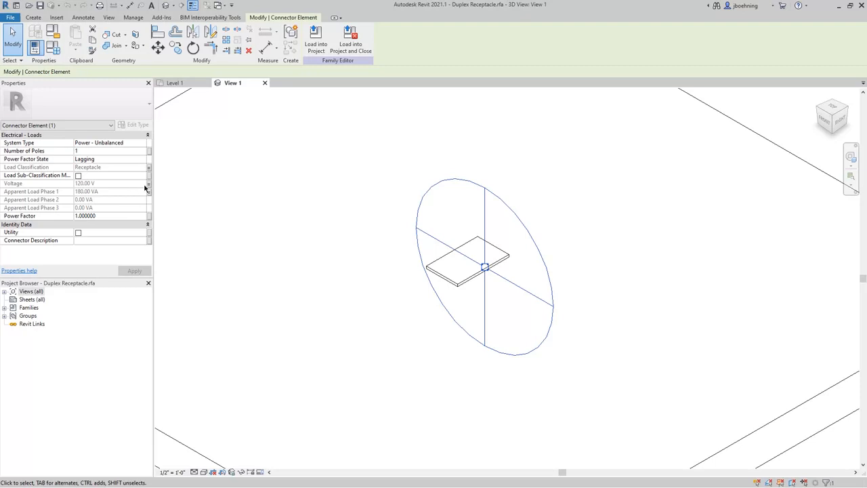
pyautogui.click(148, 182)
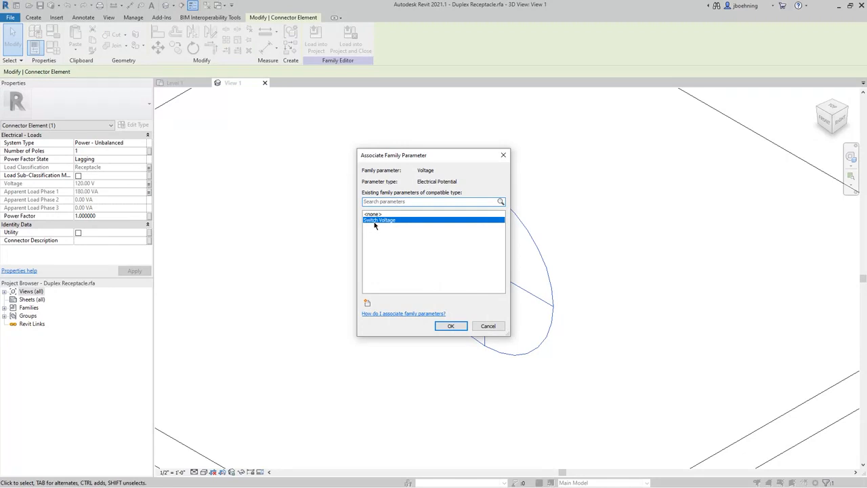
pyautogui.moveTo(399, 225)
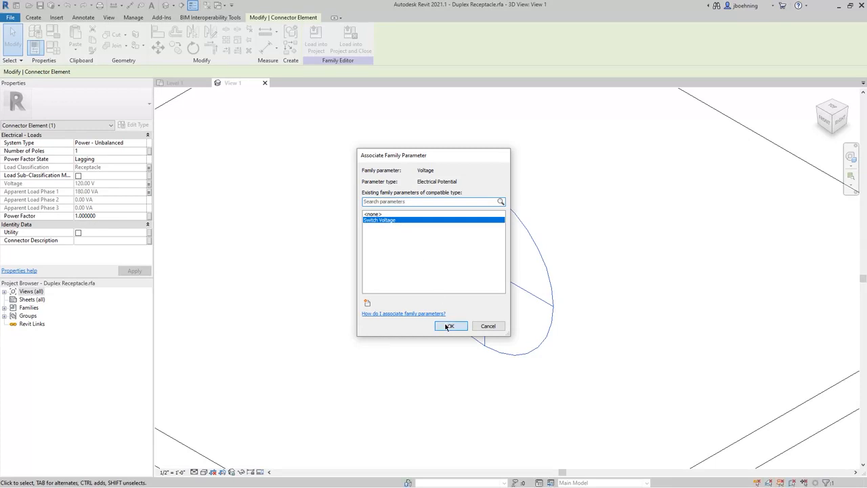
pyautogui.click(450, 325)
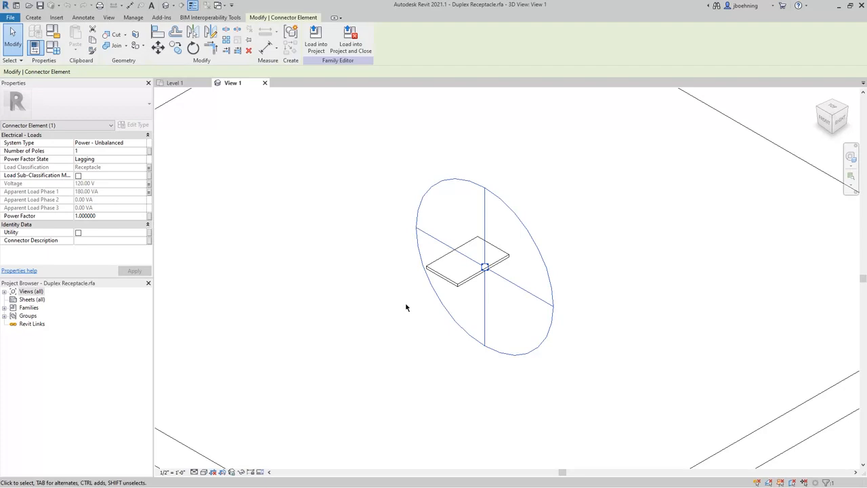
# Check the connector's power factor, then select the project's Duplex Receptacle and view its type properties.
pyautogui.click(111, 216)
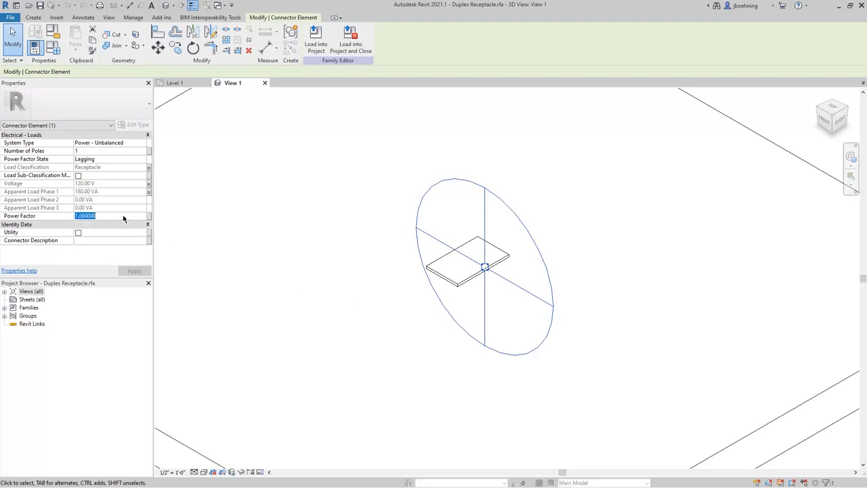
pyautogui.moveTo(155, 218)
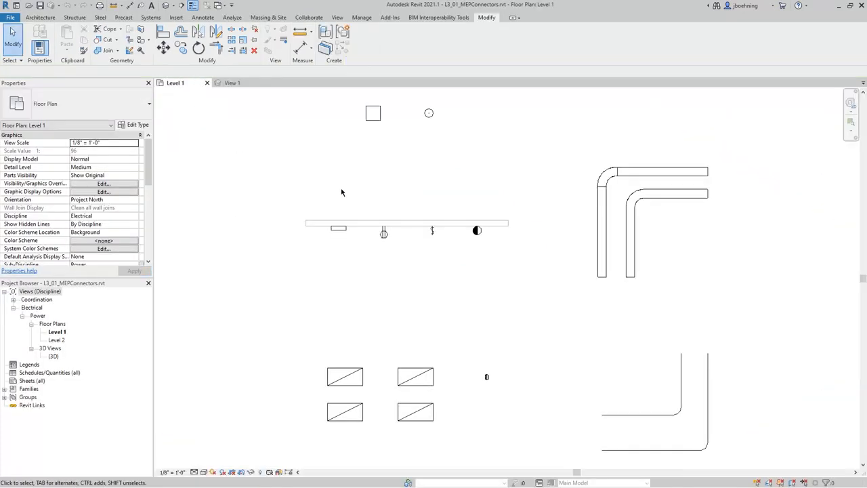
pyautogui.click(409, 255)
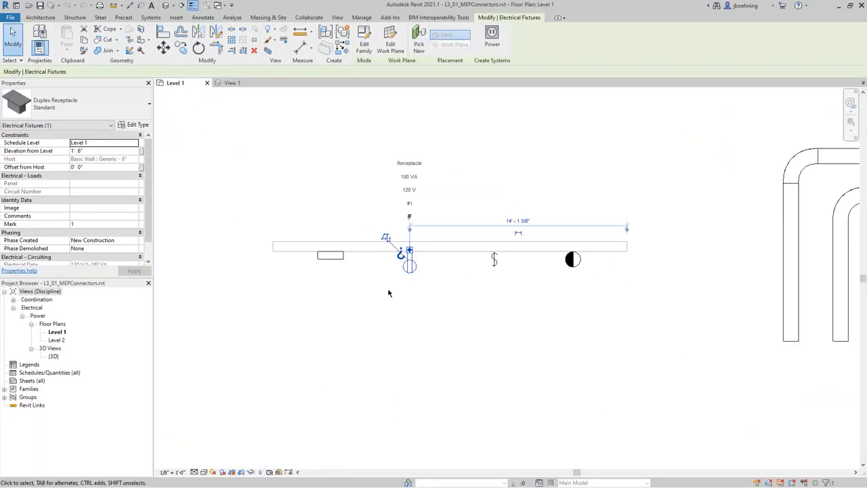
pyautogui.moveTo(237, 225)
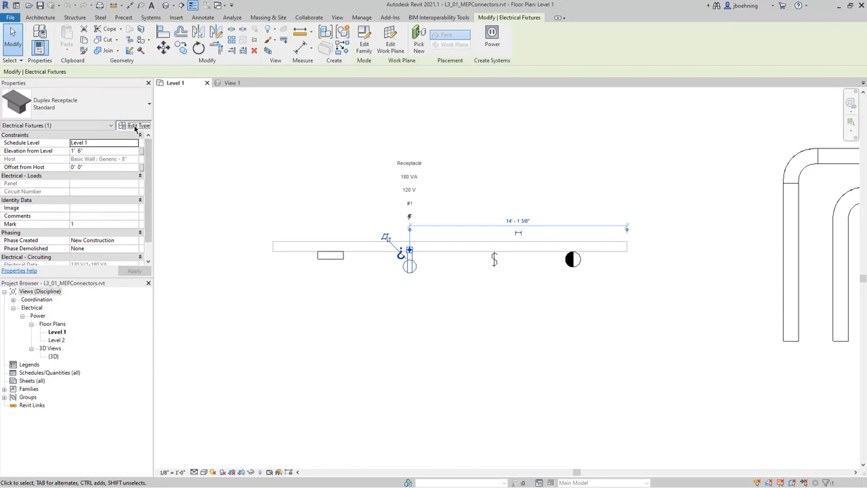
pyautogui.click(139, 124)
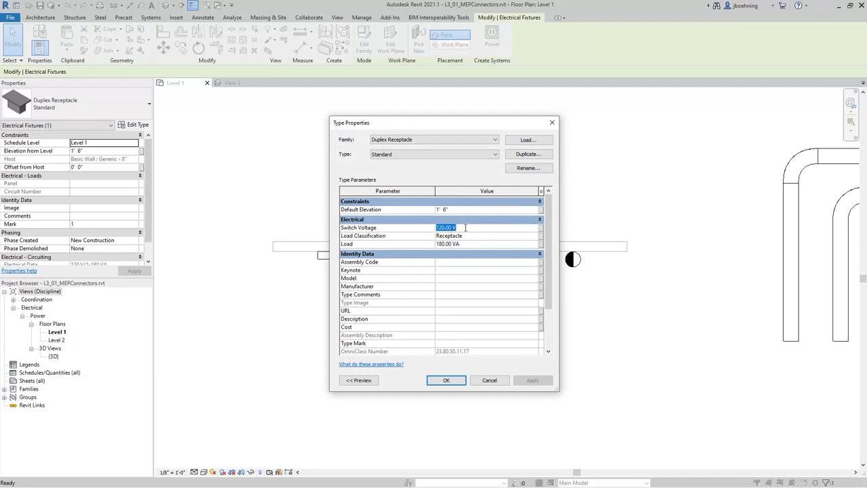
# Review the type's Switch Voltage 120 V, Receptacle classification and 180 VA load, then close.
pyautogui.click(450, 236)
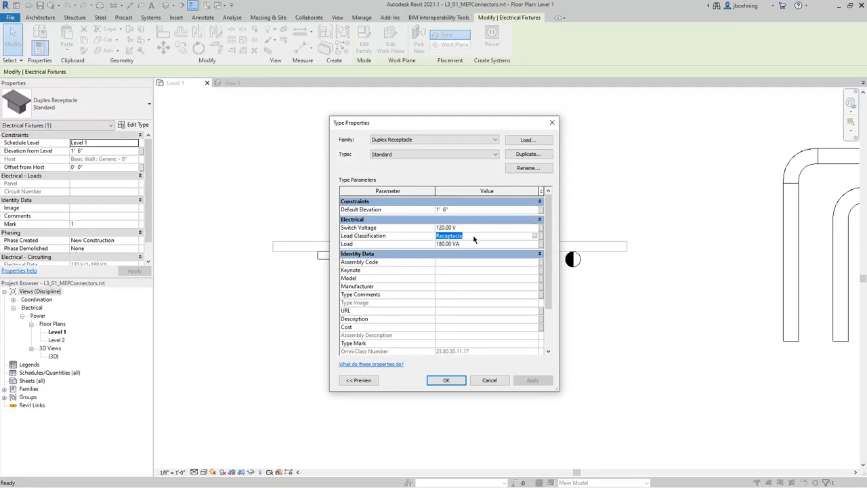
pyautogui.click(444, 227)
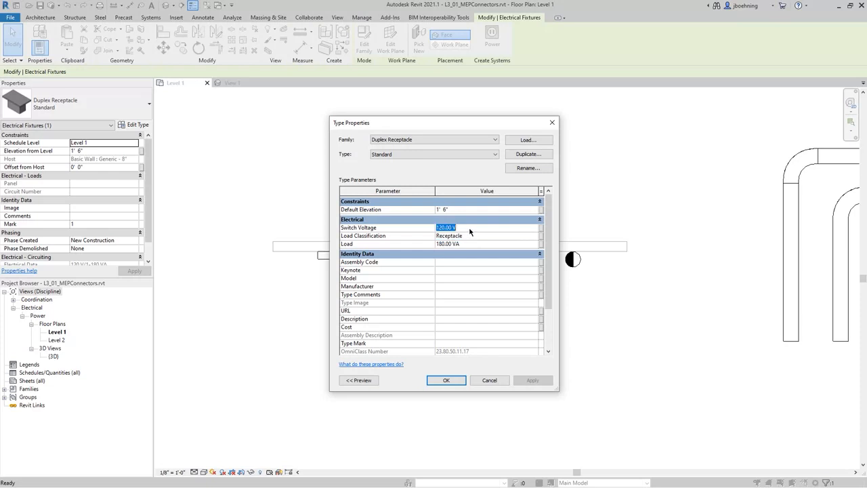
pyautogui.click(468, 236)
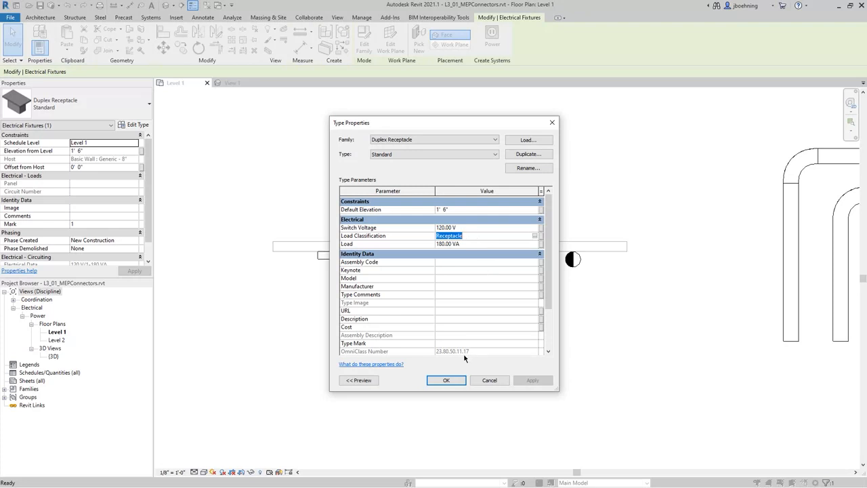
pyautogui.click(446, 379)
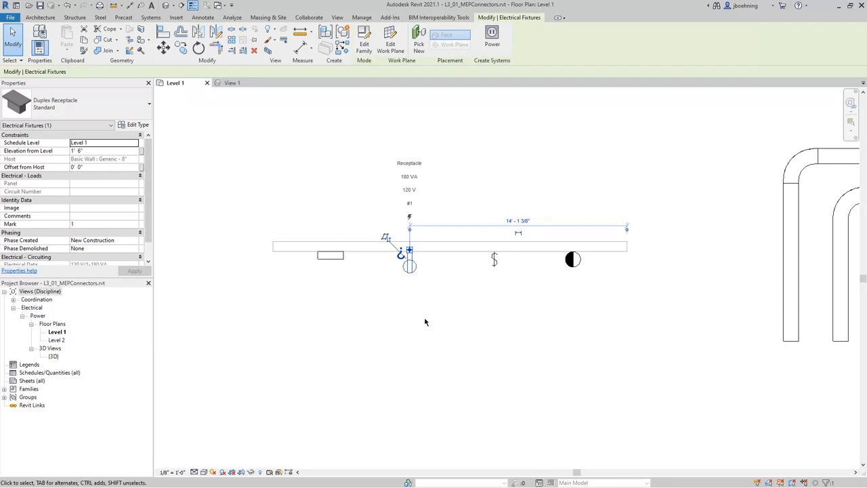
# Select the wall Security Alarm device and edit its family.
pyautogui.click(425, 322)
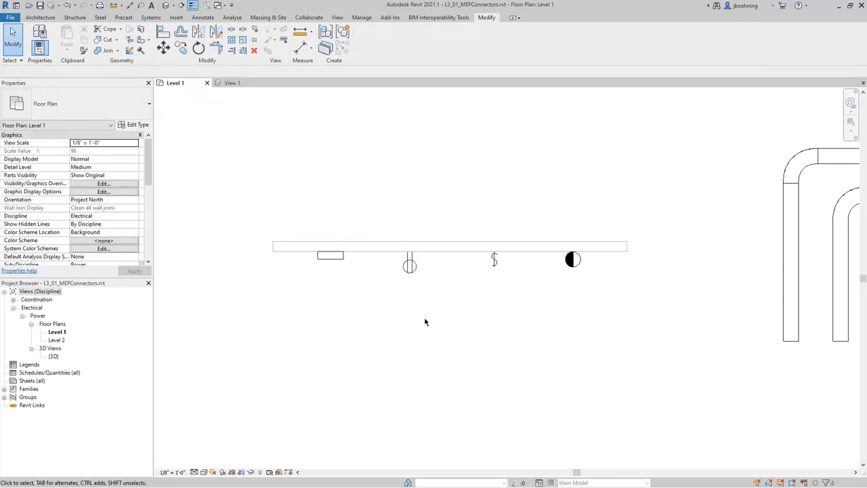
pyautogui.moveTo(572, 268)
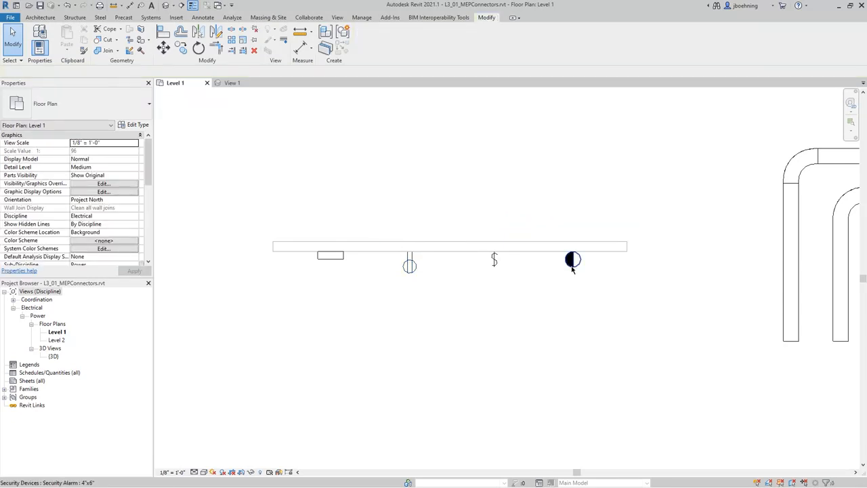
pyautogui.click(572, 260)
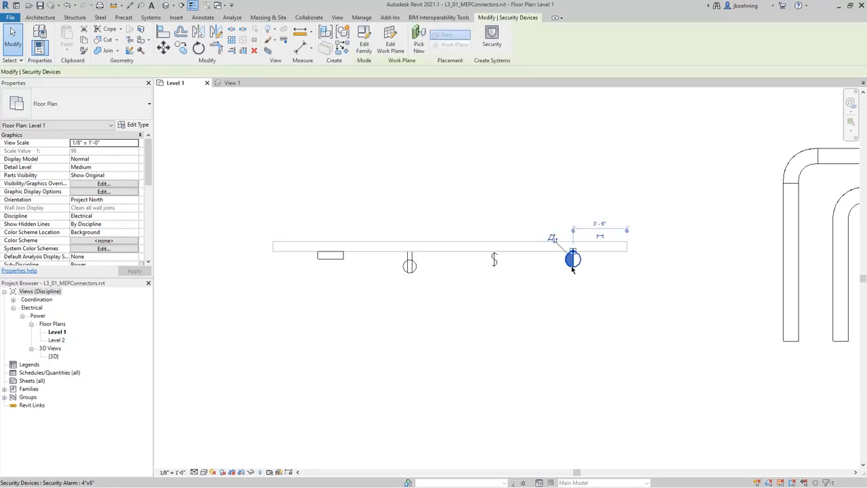
pyautogui.click(572, 260)
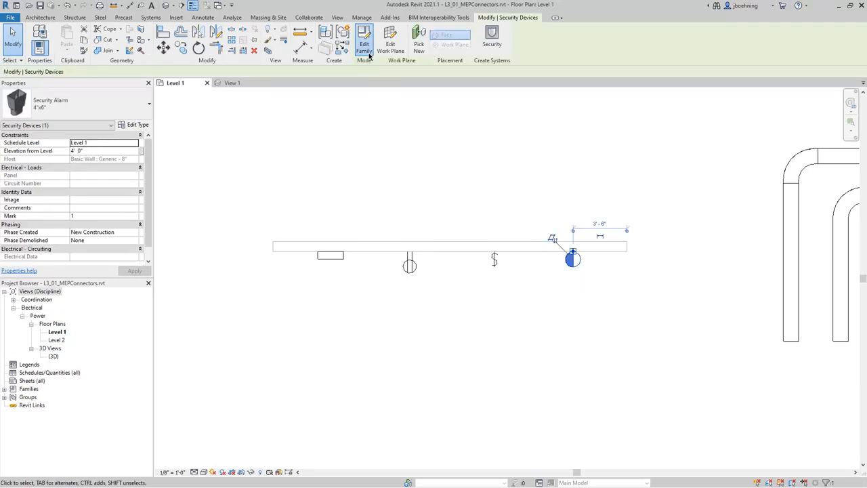
pyautogui.click(364, 38)
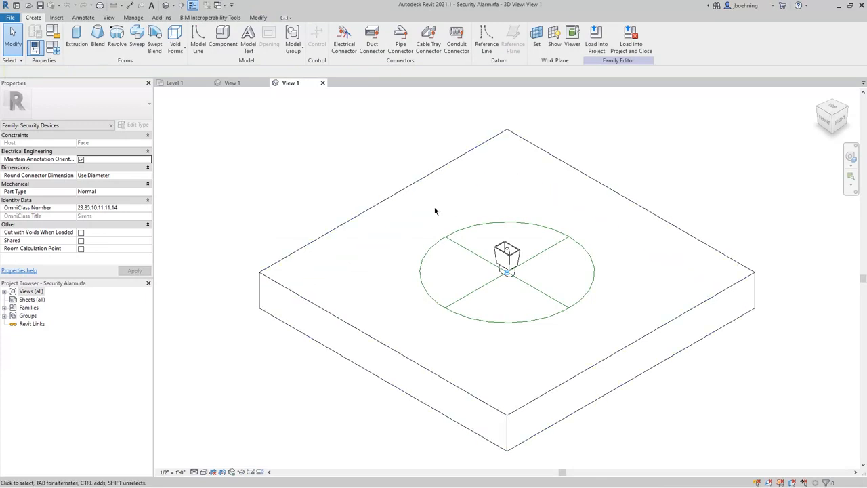
# Set the alarm connector's System Type to Fire Alarm, then Telephone, then Power - Balanced.
pyautogui.click(506, 269)
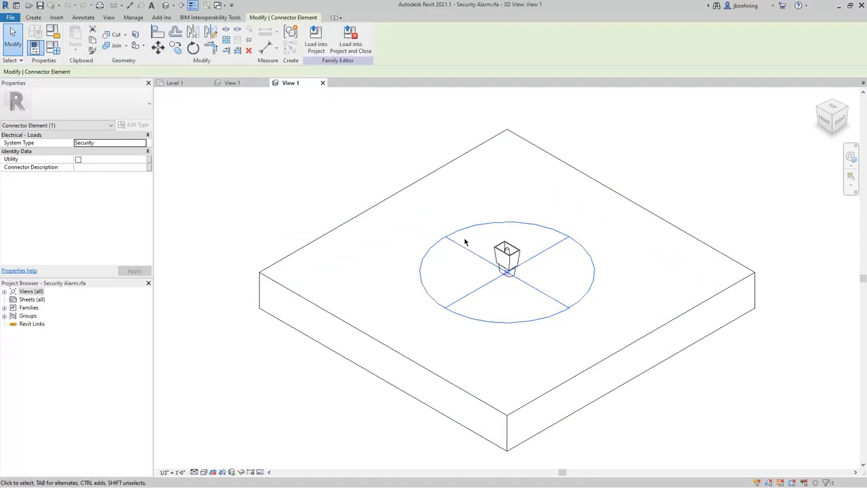
pyautogui.click(108, 144)
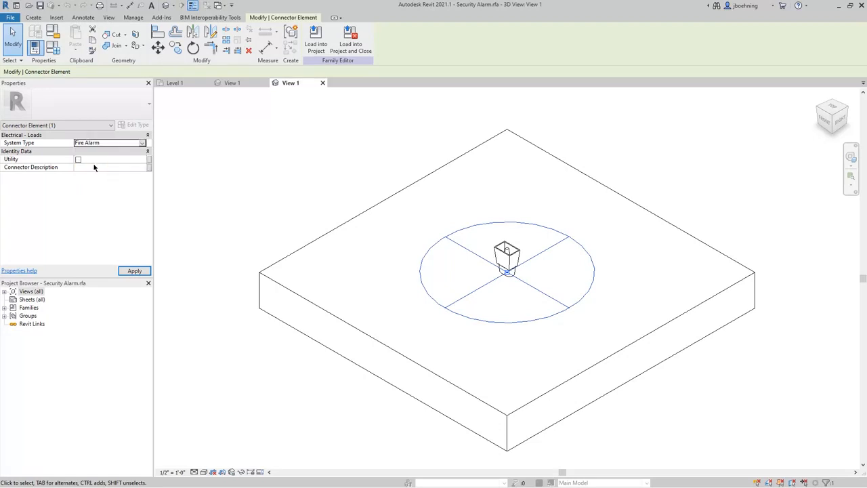
pyautogui.click(141, 142)
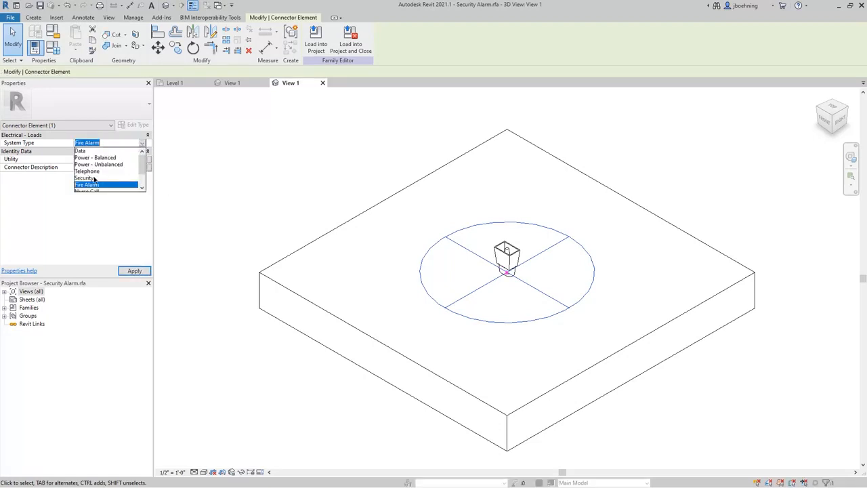
pyautogui.click(86, 170)
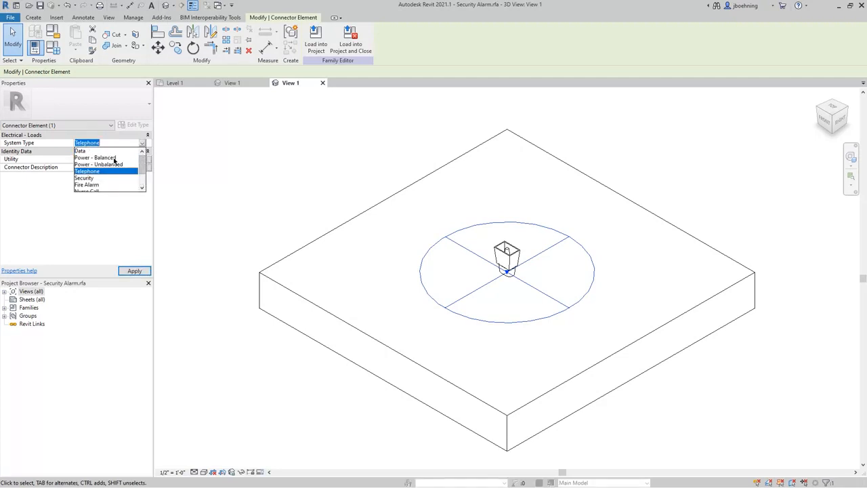
pyautogui.click(95, 157)
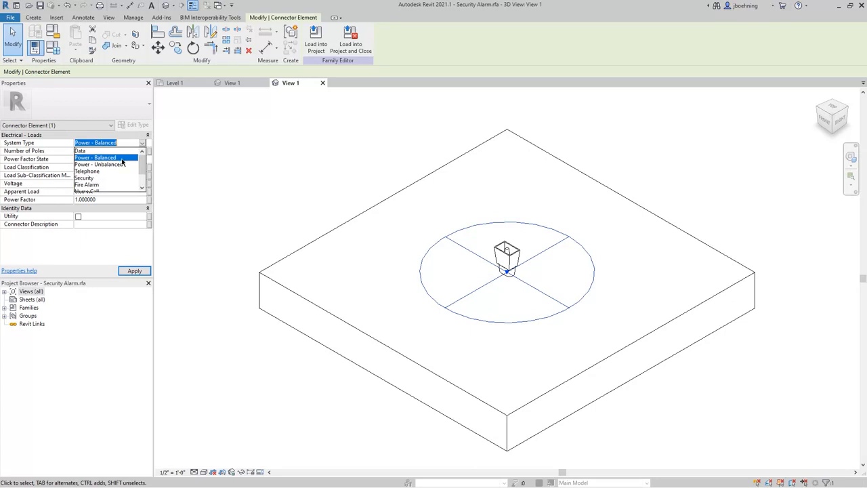
pyautogui.click(100, 164)
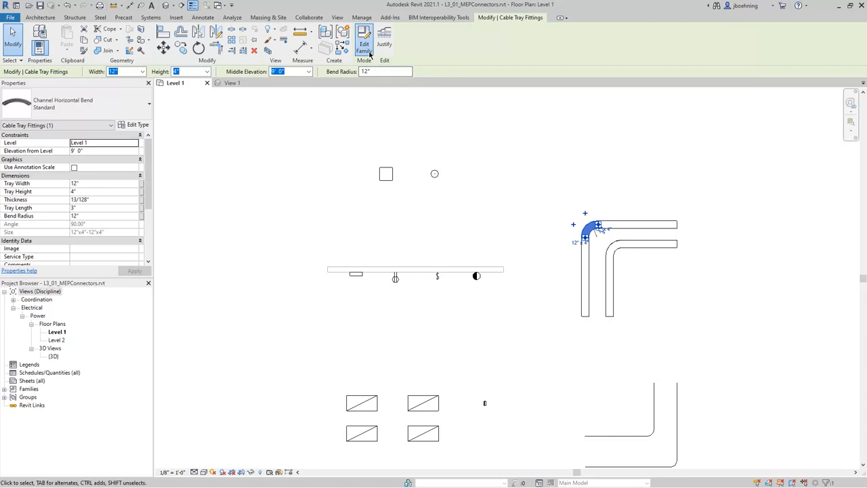
# Edit the Channel Horizontal Bend cable tray fitting family and select one of its connectors.
pyautogui.click(364, 38)
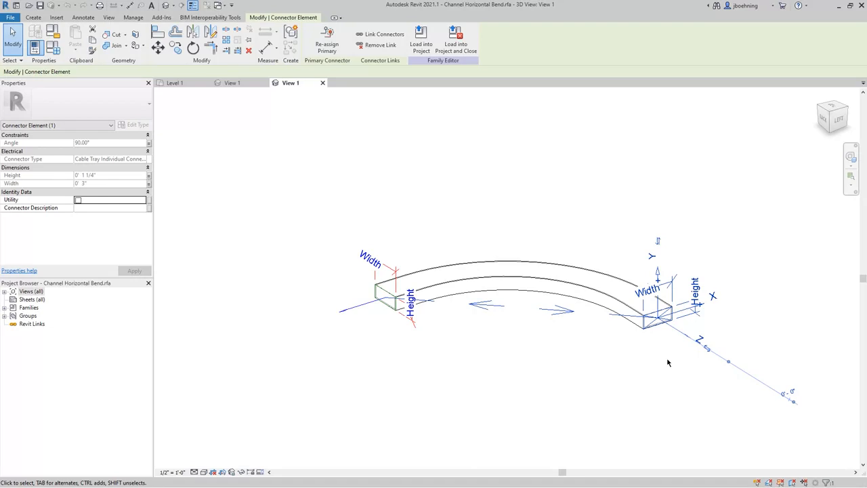
pyautogui.moveTo(231, 230)
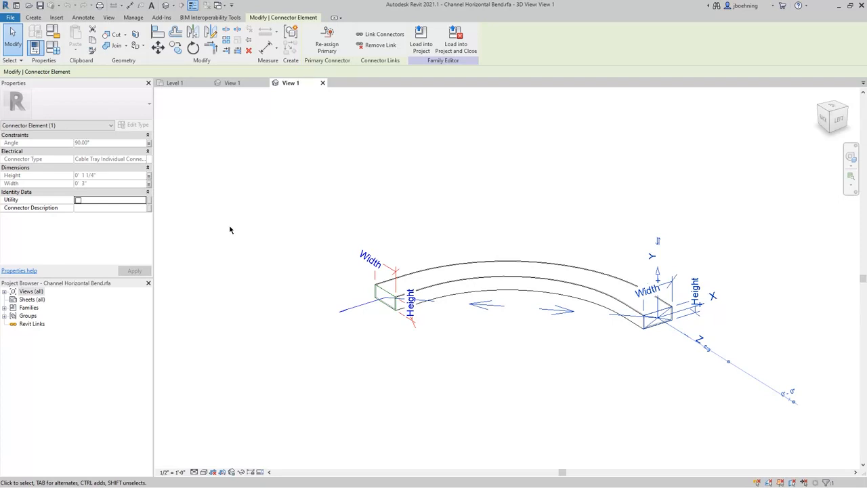
pyautogui.moveTo(175, 196)
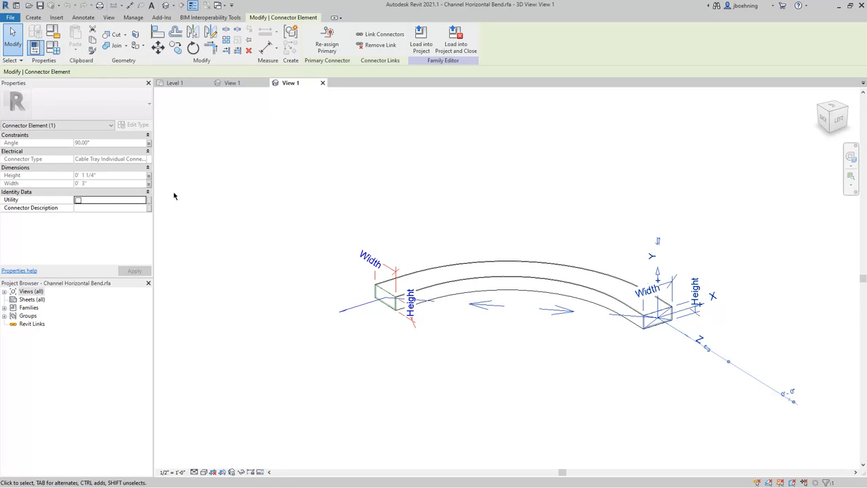
# Associate the bend connector's Height with the Tray Height family parameter.
pyautogui.click(148, 175)
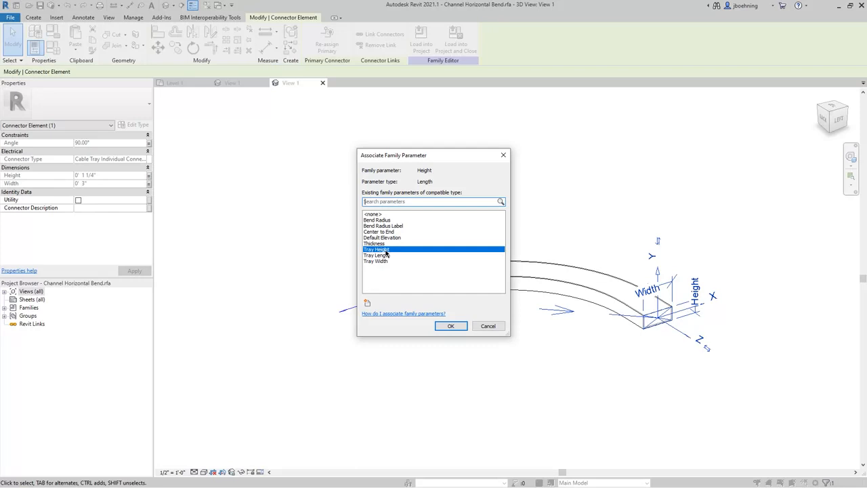
pyautogui.moveTo(397, 280)
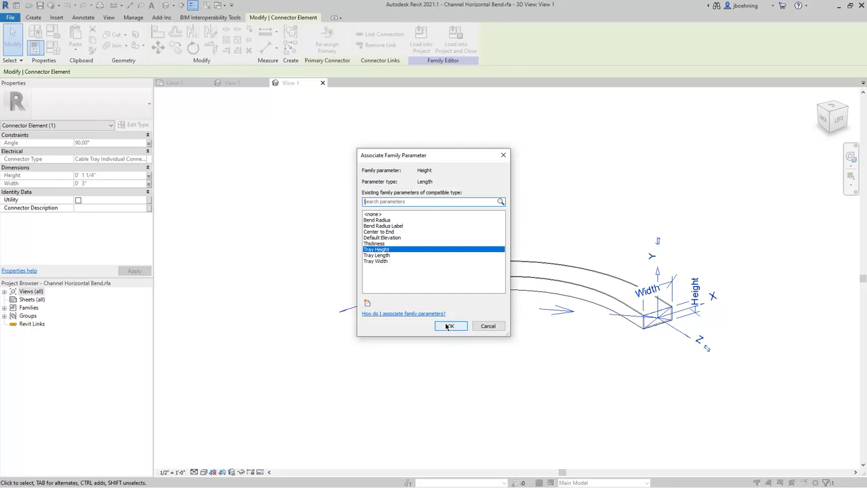
pyautogui.click(452, 325)
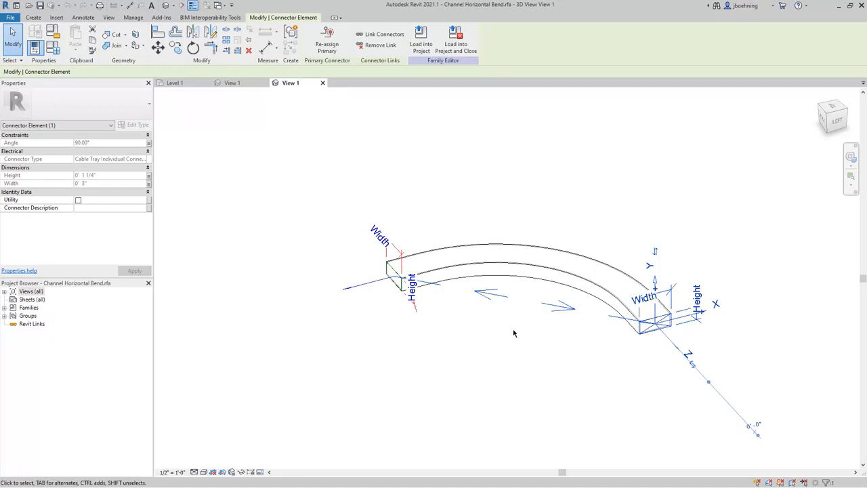
pyautogui.moveTo(381, 44)
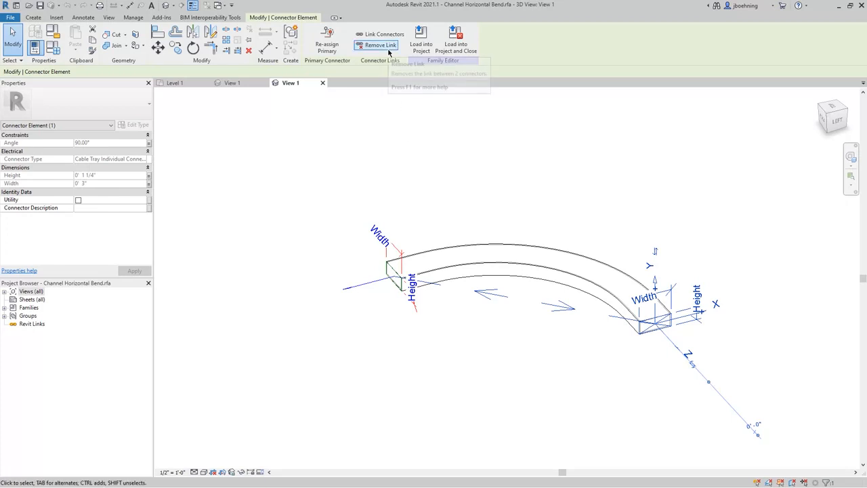
pyautogui.moveTo(378, 45)
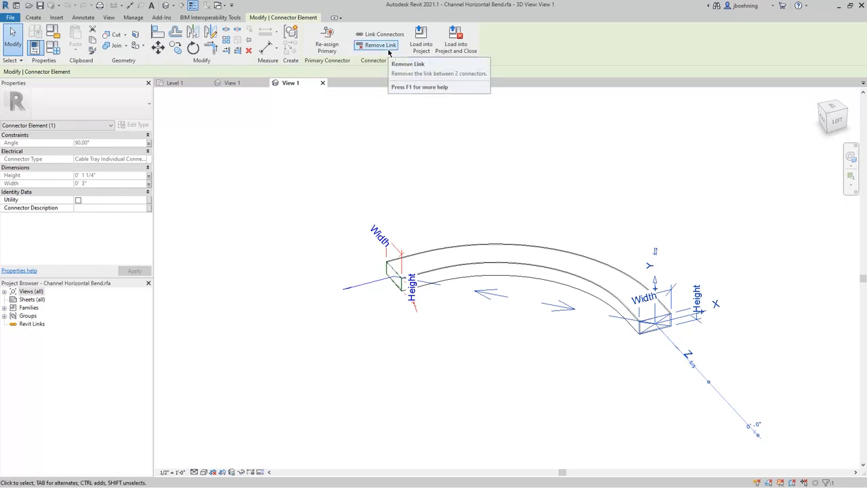